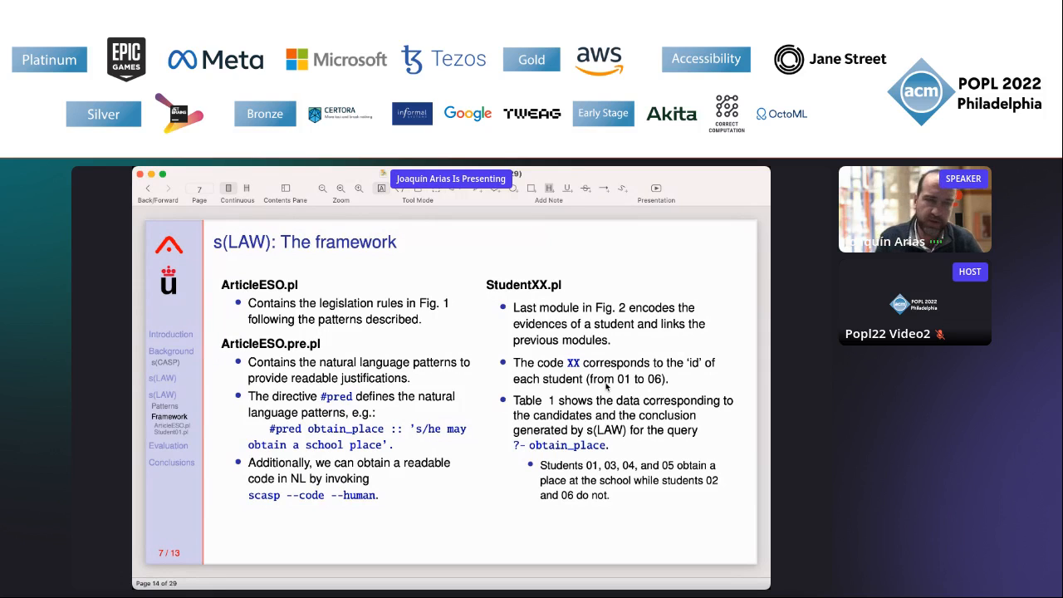
pyautogui.moveTo(459, 304)
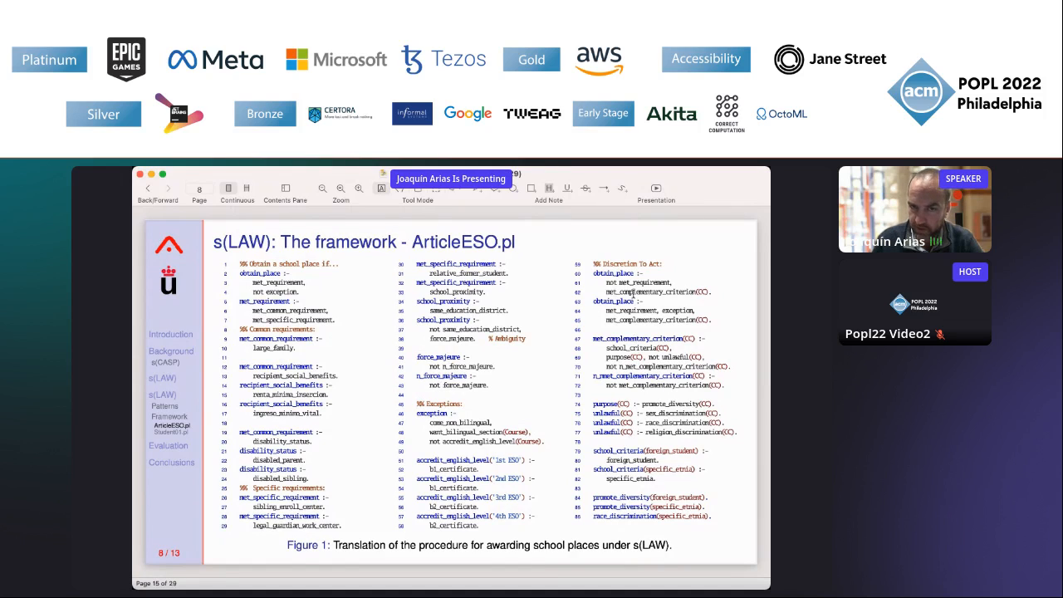
pyautogui.moveTo(543, 368)
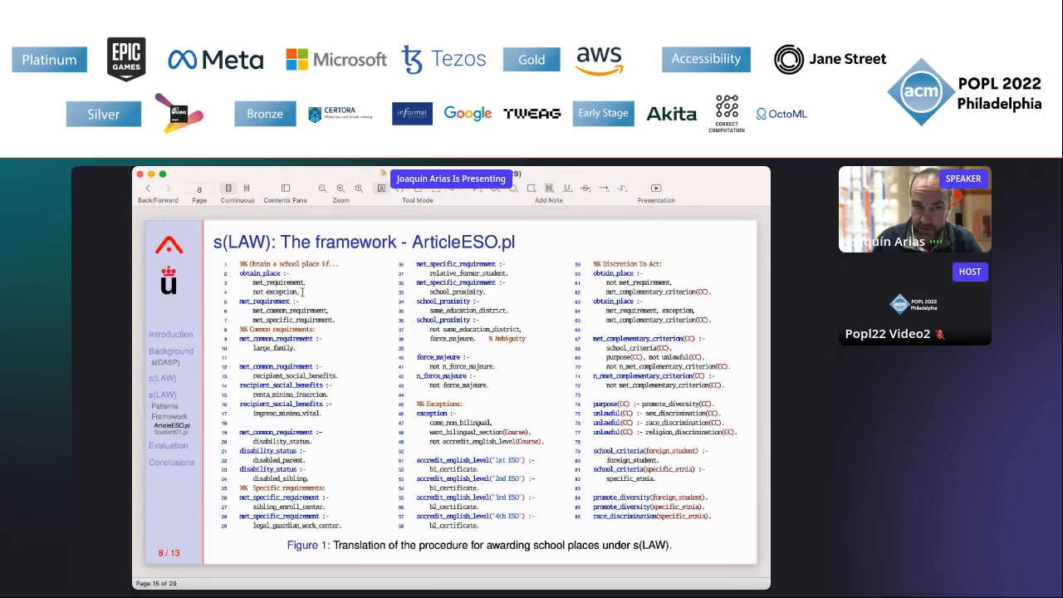
# - Advance to slide 10, the Evaluation slide with Table 1 of student results
pyautogui.click(148, 187)
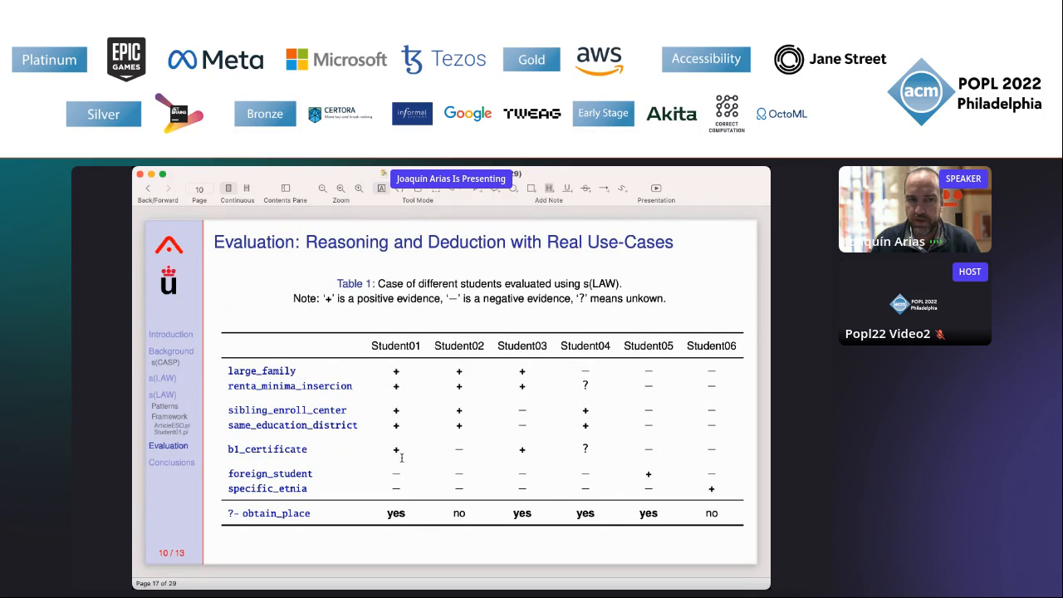
pyautogui.moveTo(396, 529)
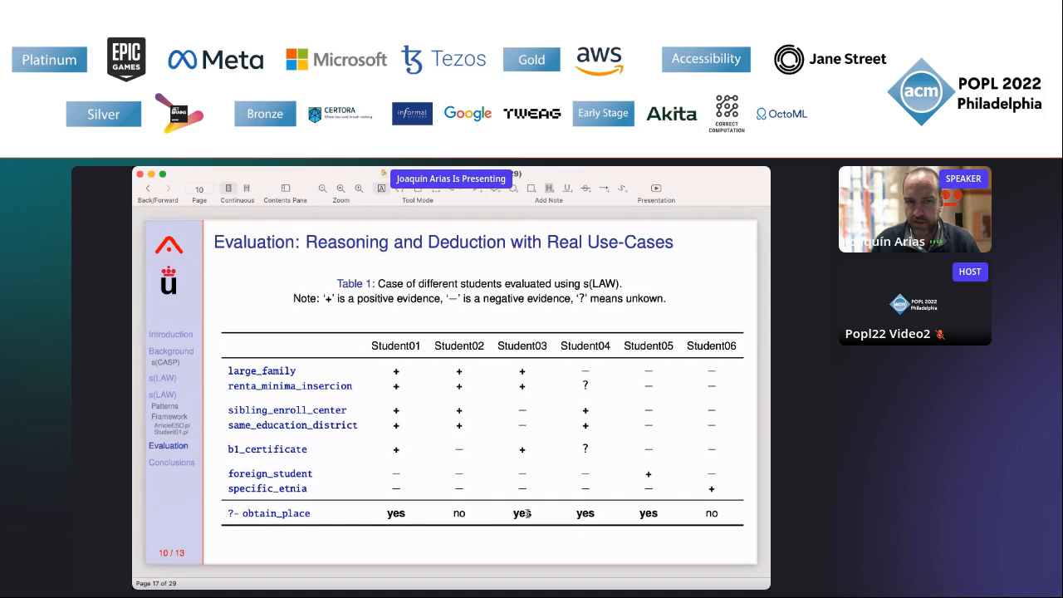
pyautogui.moveTo(522, 420)
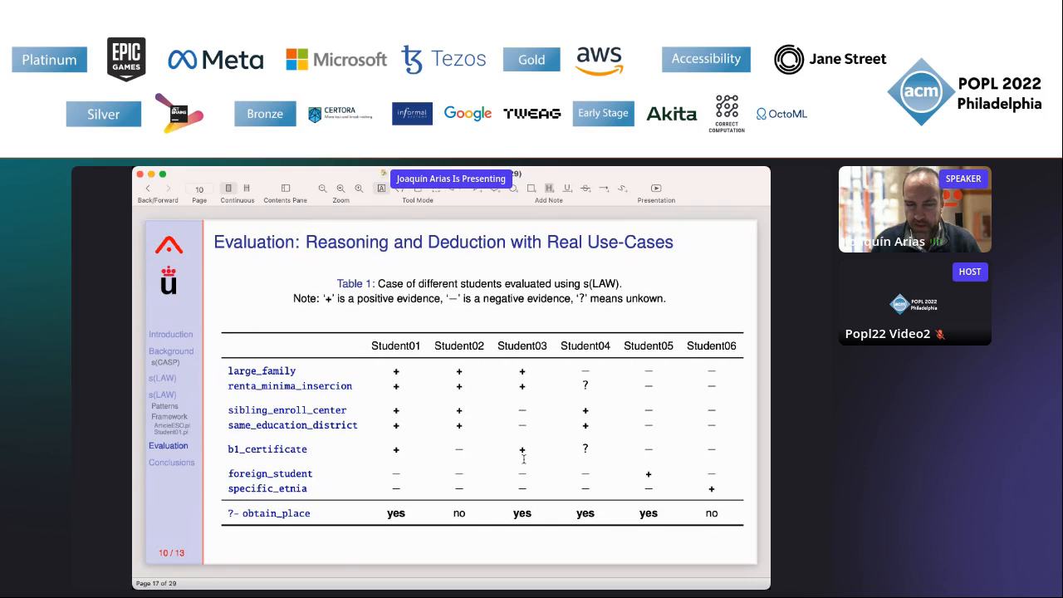
pyautogui.moveTo(521, 383)
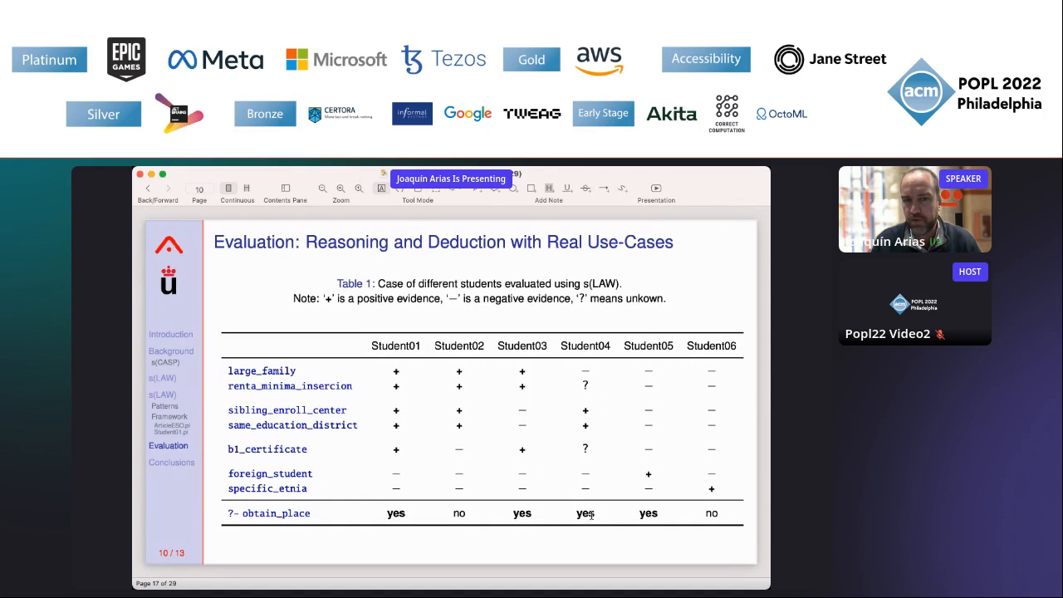
pyautogui.moveTo(589, 390)
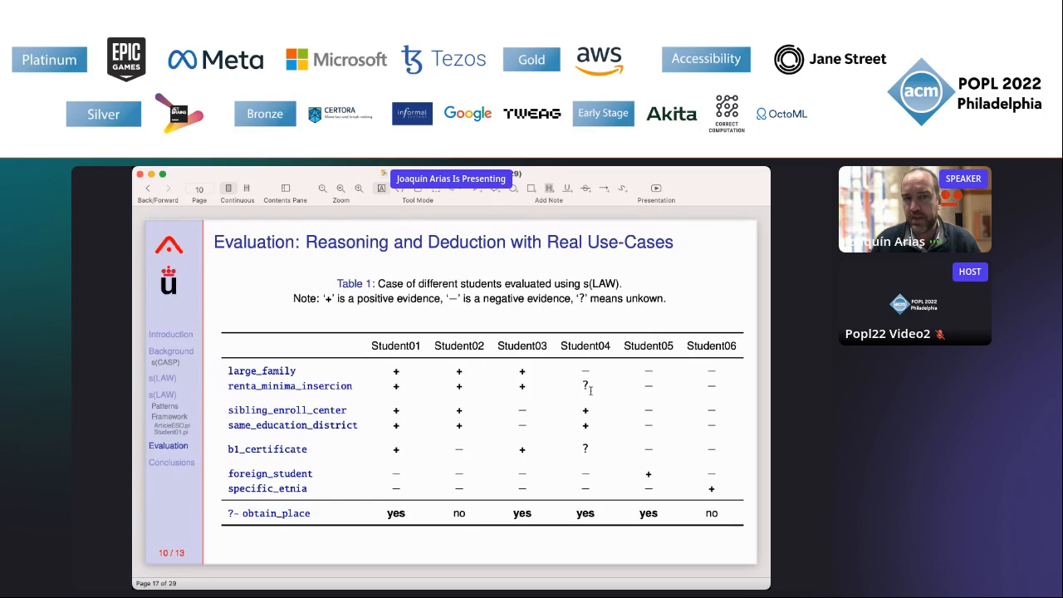
pyautogui.moveTo(586, 459)
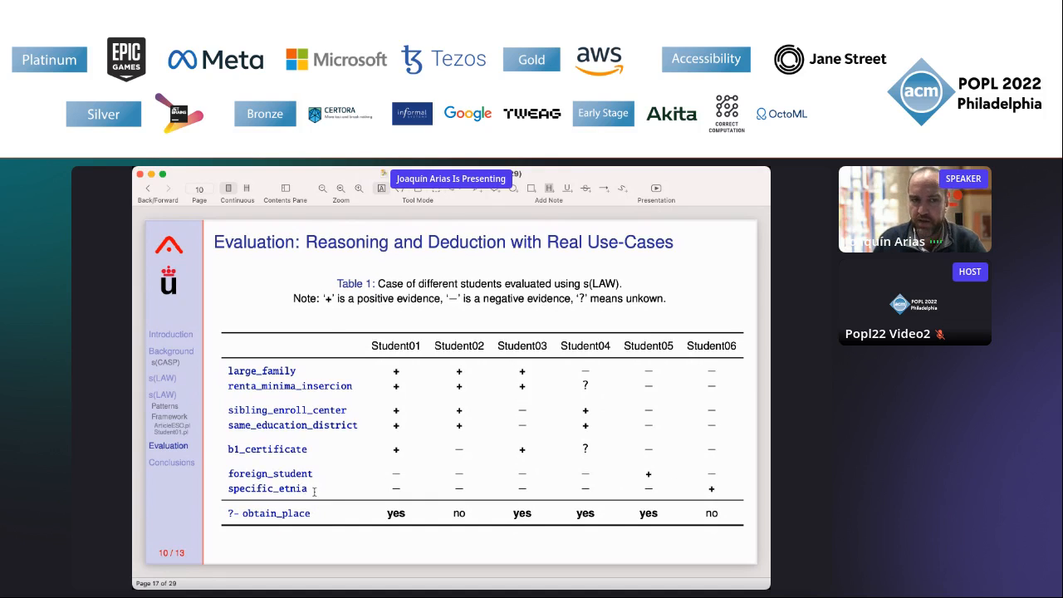
# - Go to slide 11, A Priori Deduction, showing Student 01's partial model
pyautogui.click(165, 189)
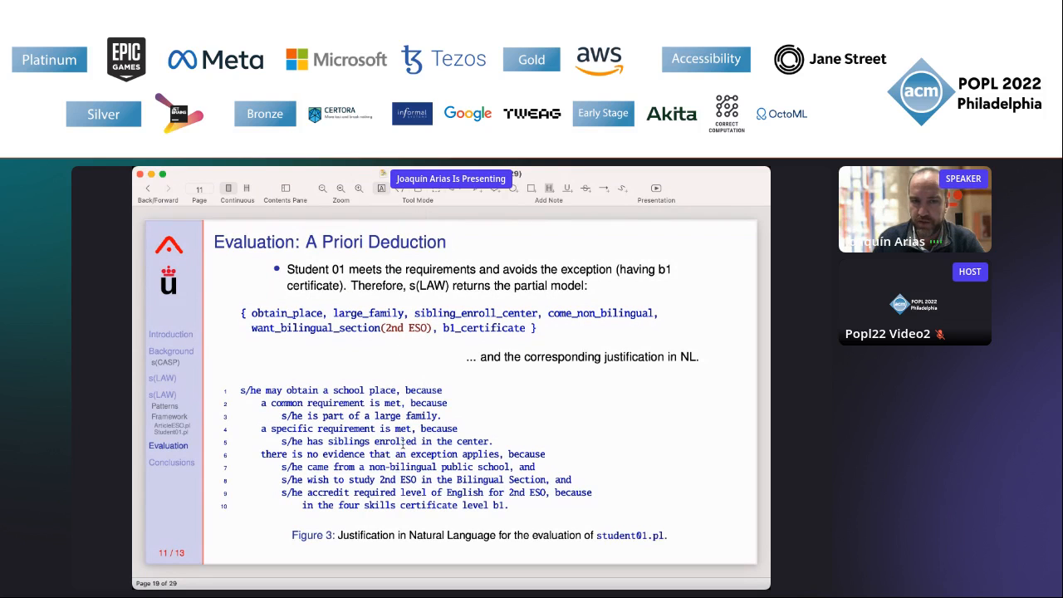
# - Go to slide 12, A Posteriori Deduction, on the force majeure query
pyautogui.click(167, 187)
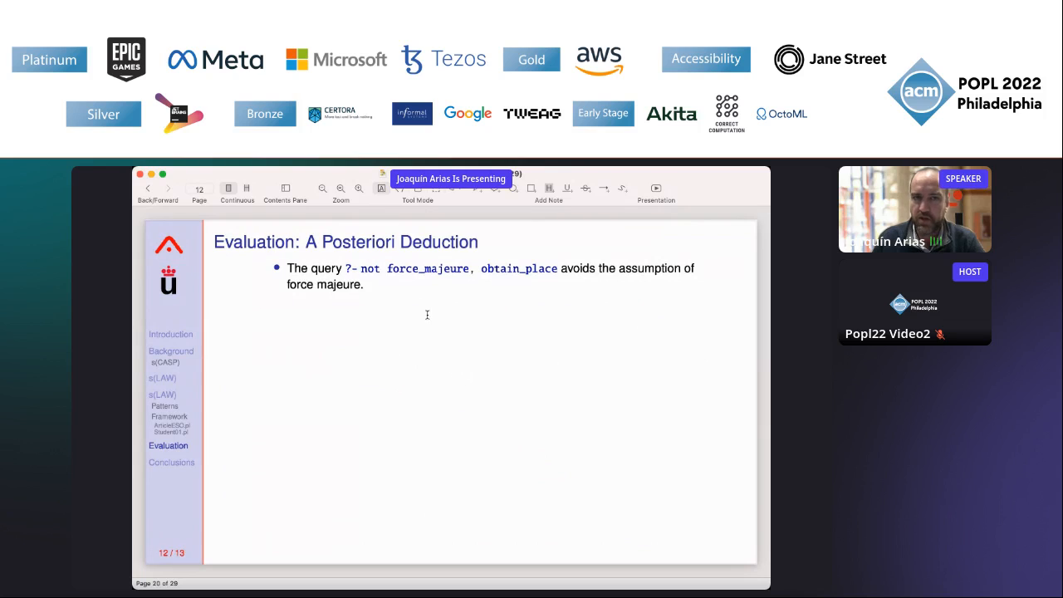